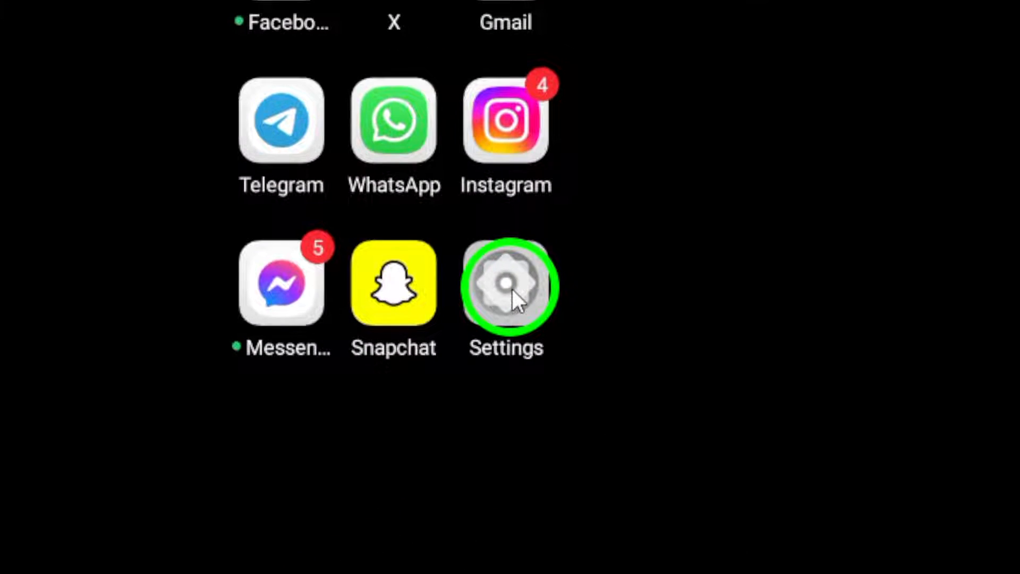
# From the launcher, search Settings for 'ro' and bring up Roblox's app info page.
pyautogui.click(506, 287)
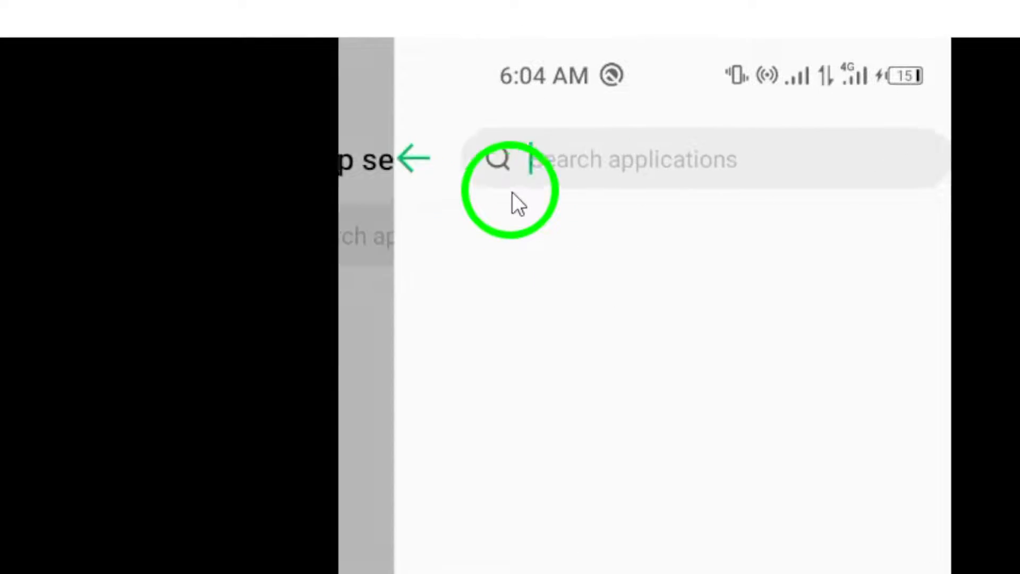
pyautogui.write('roblox')
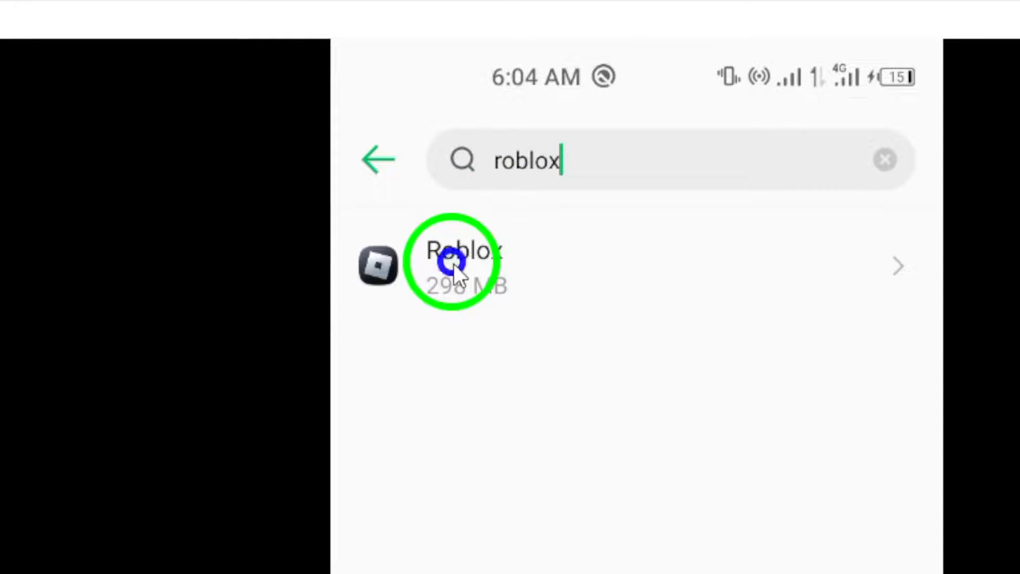
pyautogui.click(458, 271)
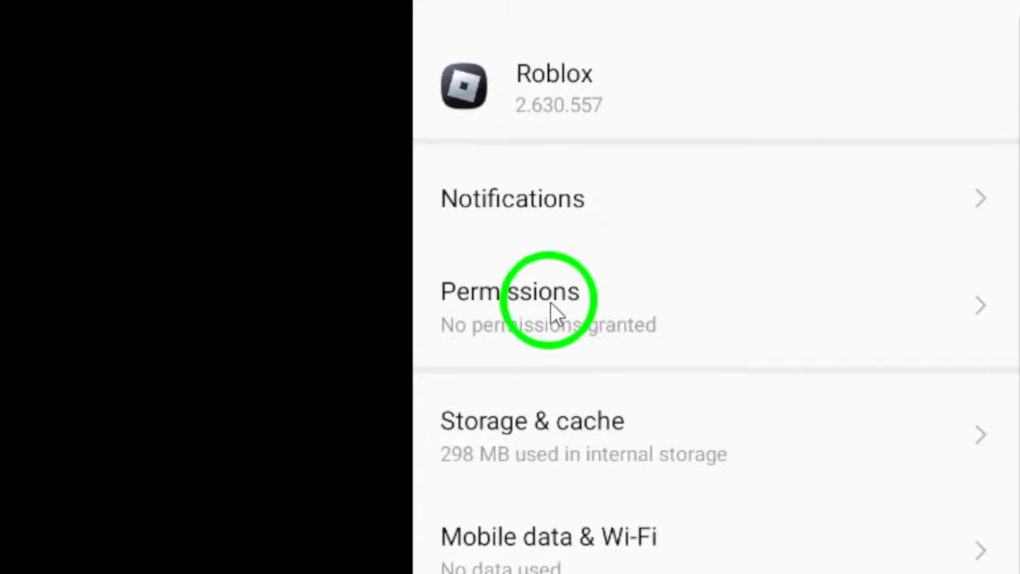
# Show Roblox's permissions list and its Microphone access choices, still set to Deny.
pyautogui.click(548, 306)
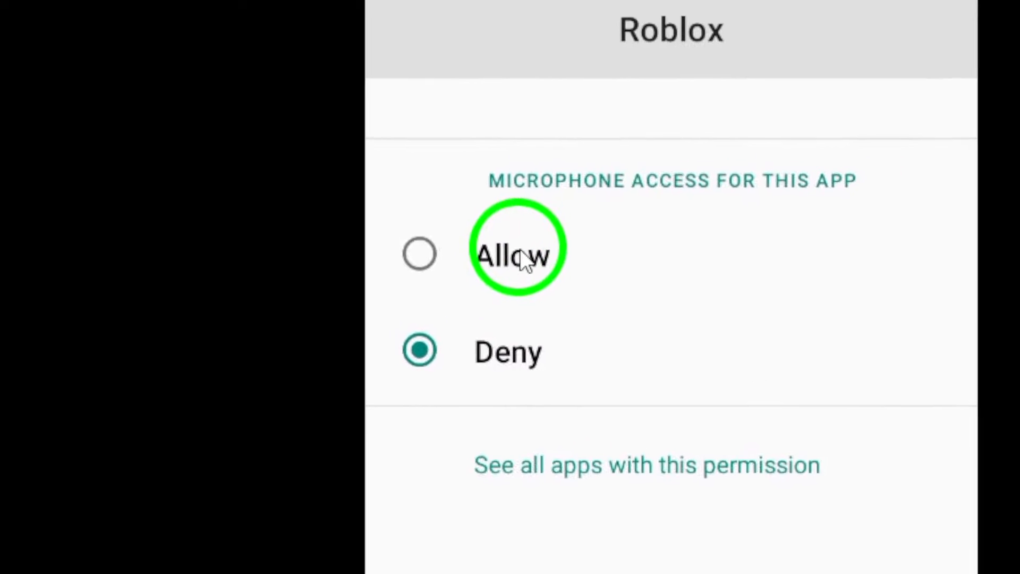
# Set Roblox's microphone access to Allow, dismiss the screenshot preview, and show recent apps.
pyautogui.click(514, 253)
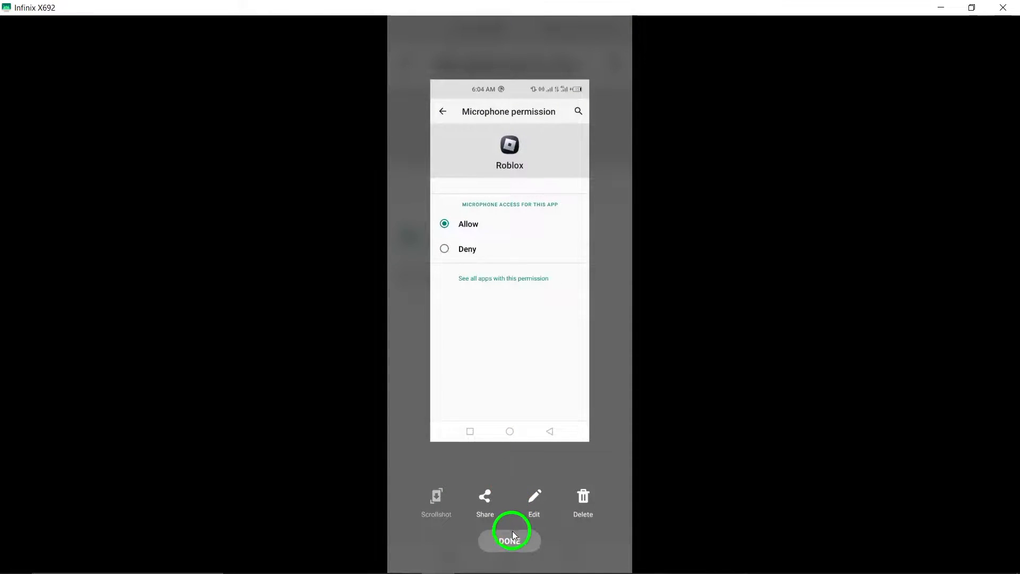
pyautogui.click(509, 539)
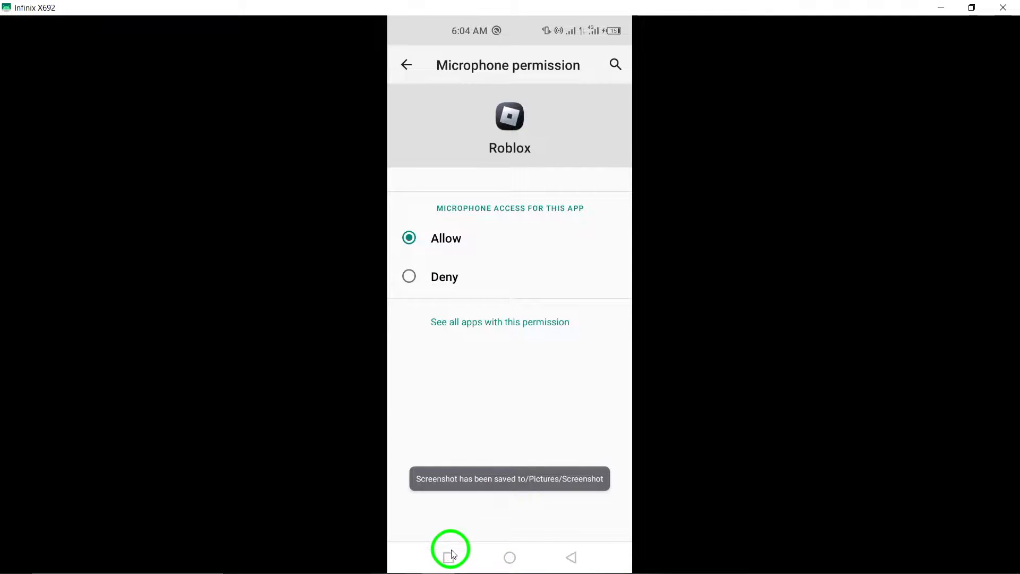
pyautogui.click(448, 557)
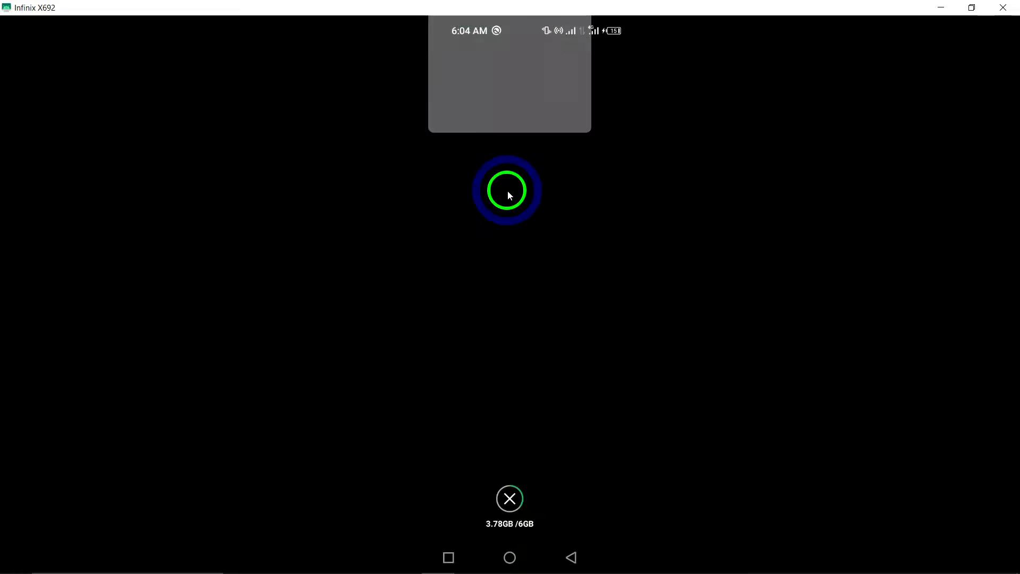